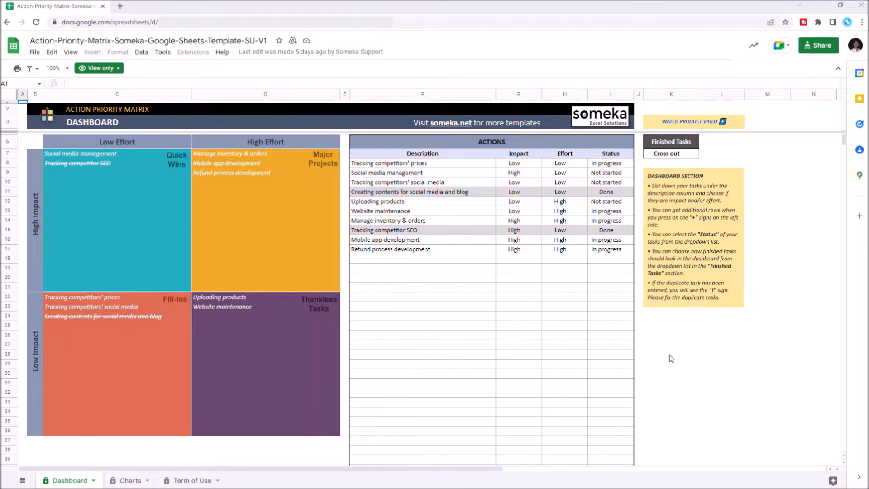
mouse_move(172, 85)
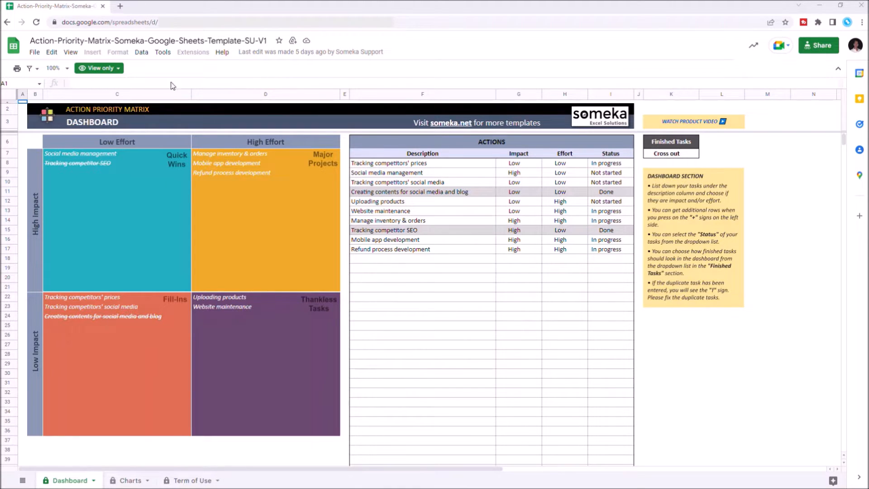
- Copy the Action Priority Matrix template without the 'Copy of' name prefix
left_click(34, 52)
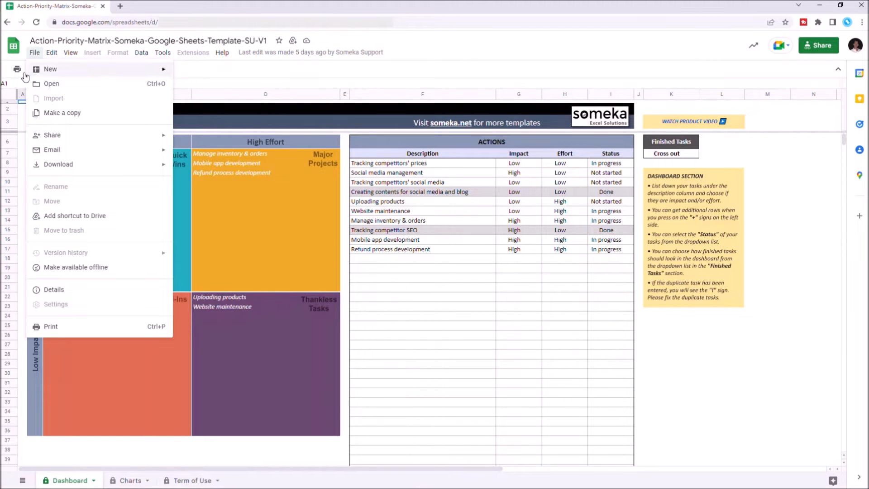
left_click(62, 112)
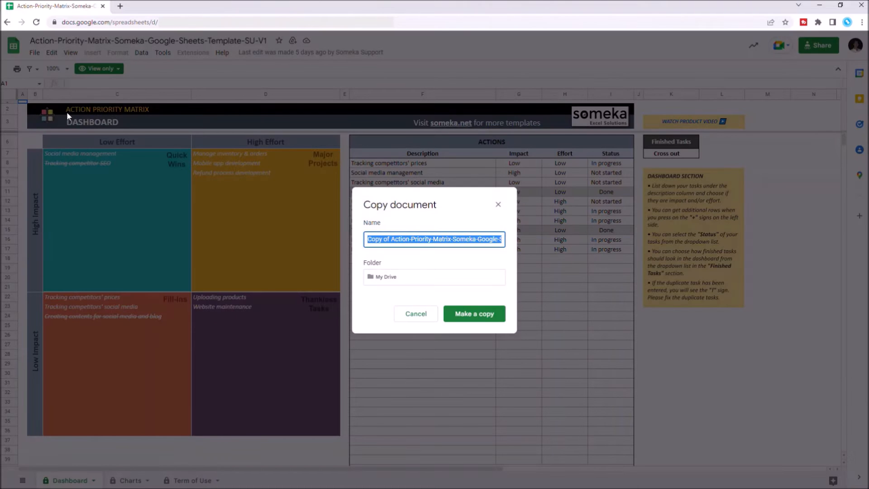
left_click(392, 239)
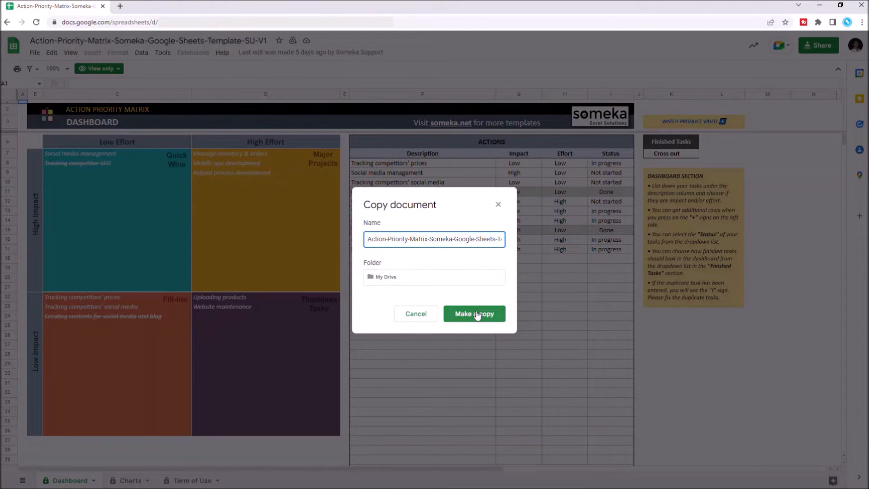
left_click(474, 313)
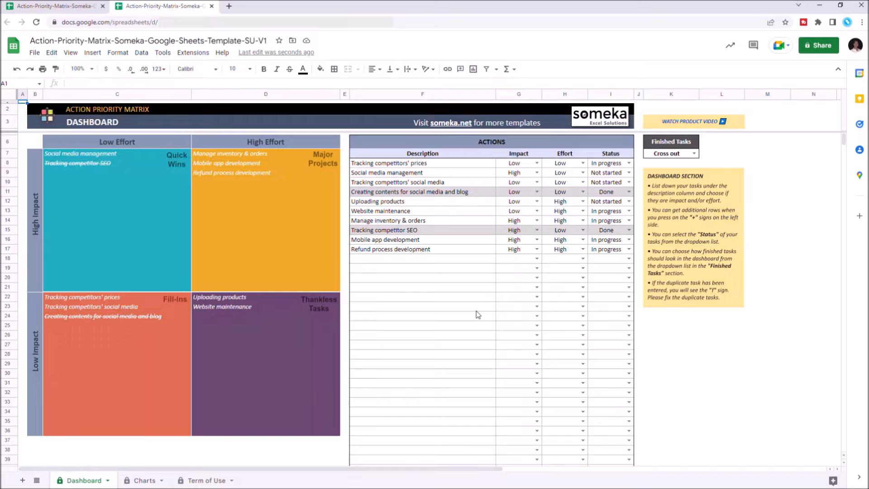
mouse_move(695, 205)
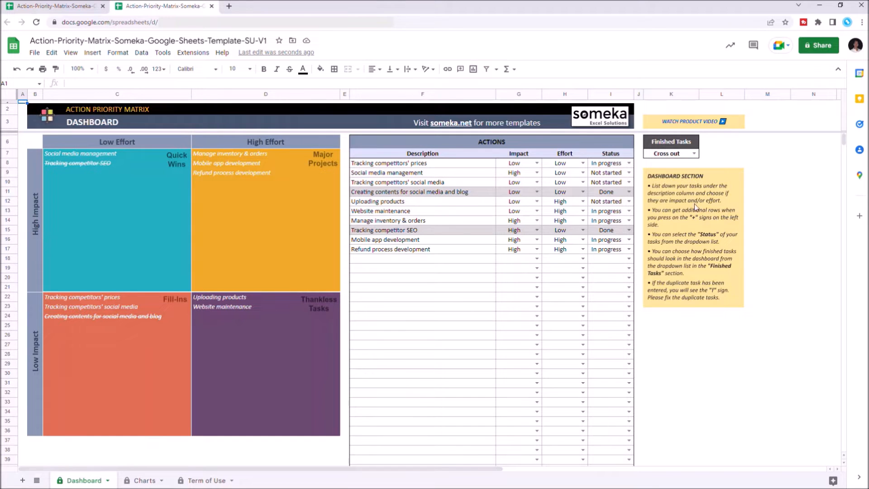
- Show the status options (Not started, In progress, Done) for 'Tracking competitors' prices'
left_click(582, 163)
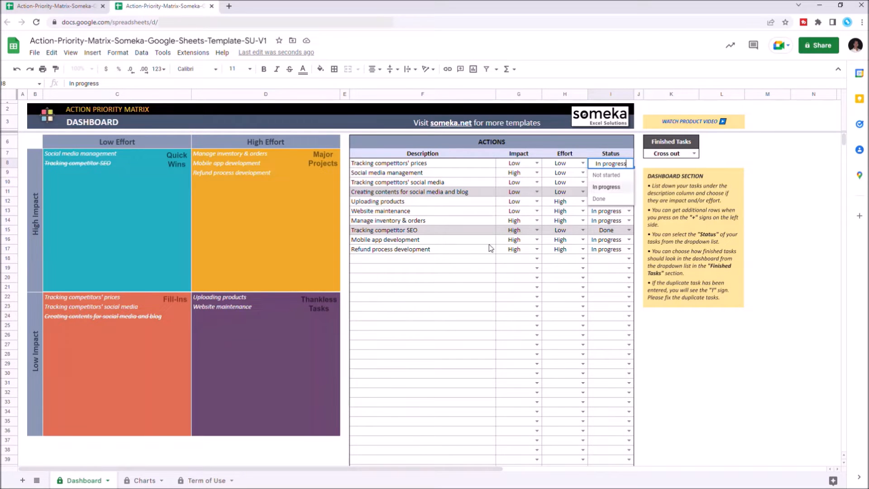
- Enter 'Go to the Beach' with High impact, and set effort and status for Play Xbox
type("Go to the Beach")
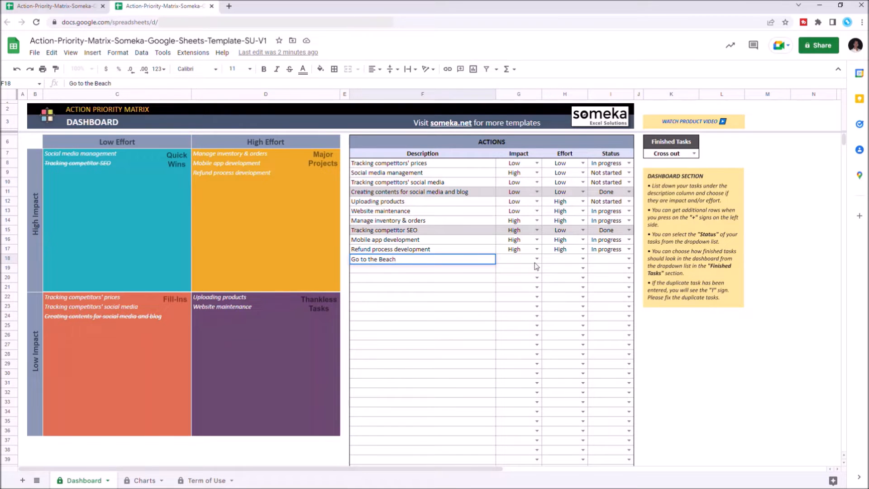
left_click(536, 259)
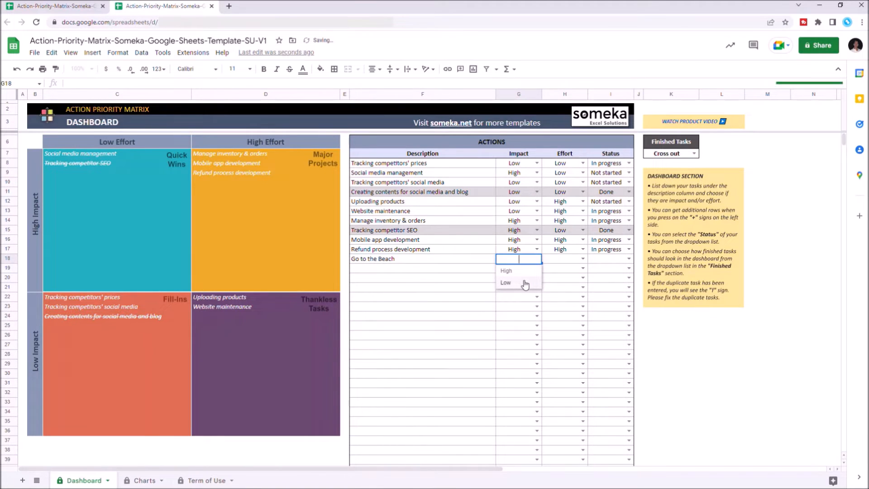
left_click(505, 270)
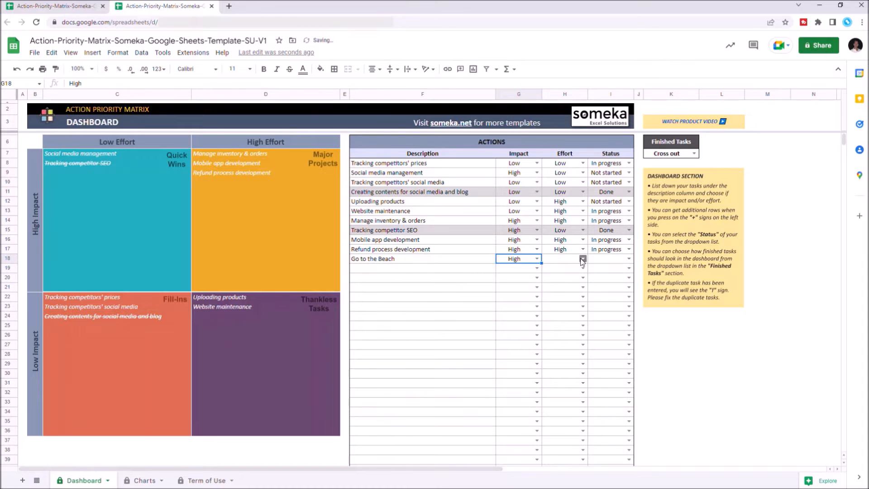
left_click(582, 259)
type("Play Xbox")
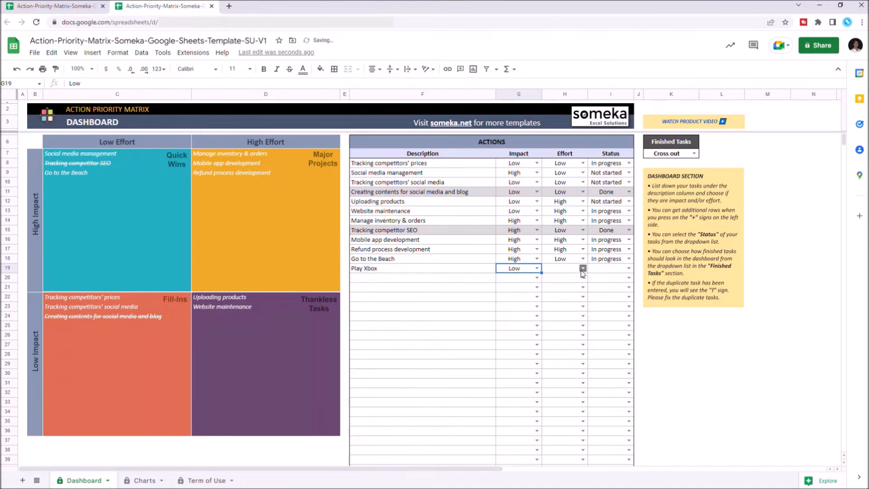
left_click(582, 268)
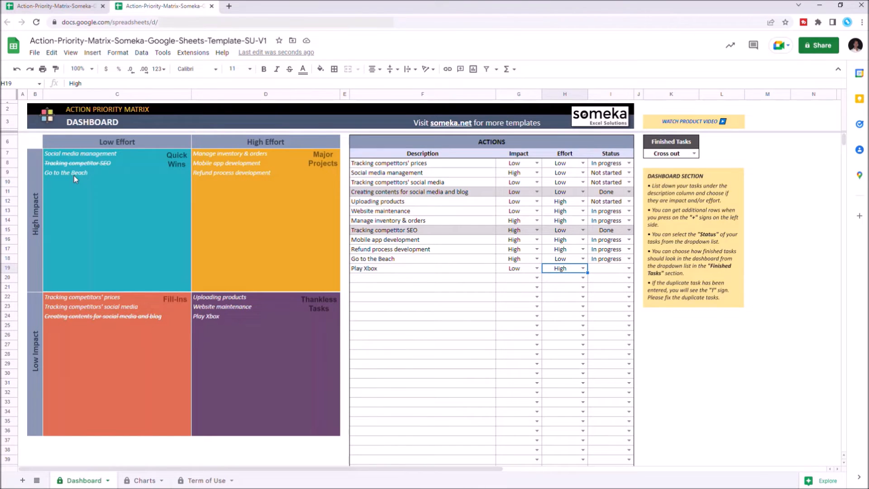
mouse_move(620, 272)
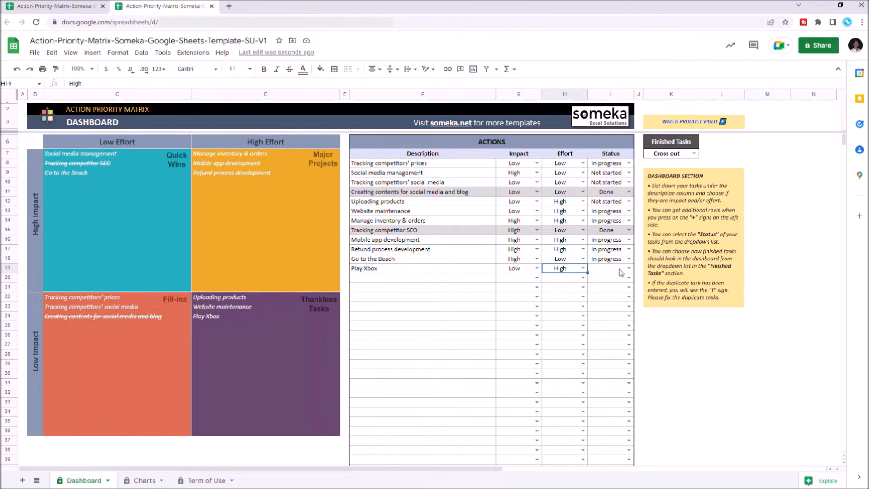
left_click(628, 268)
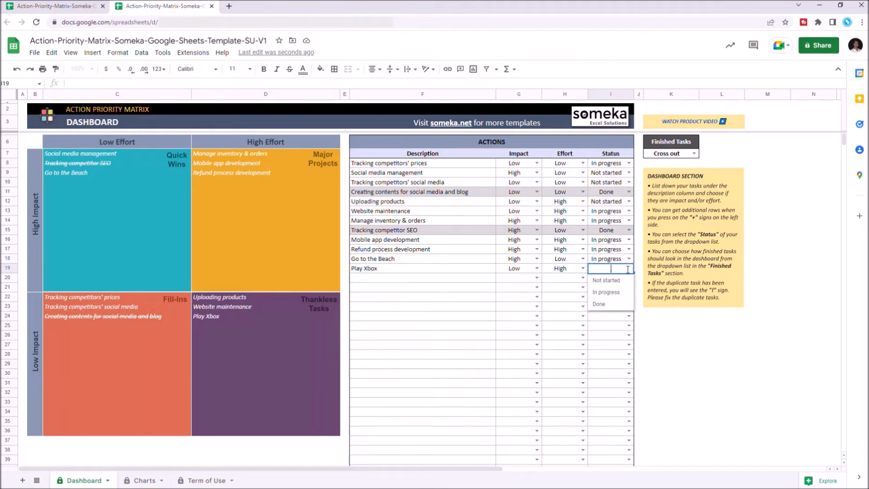
- Mark Play Xbox as Done, then switch its status back to In progress
left_click(598, 304)
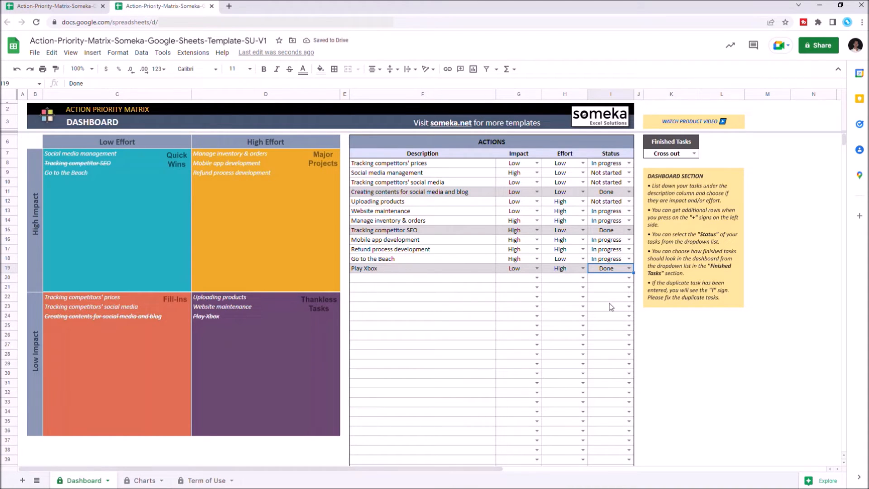
left_click(631, 268)
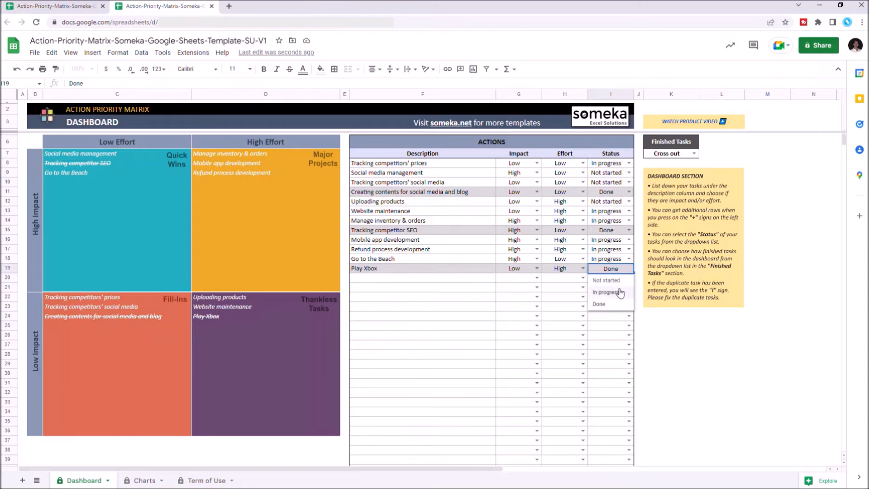
left_click(607, 292)
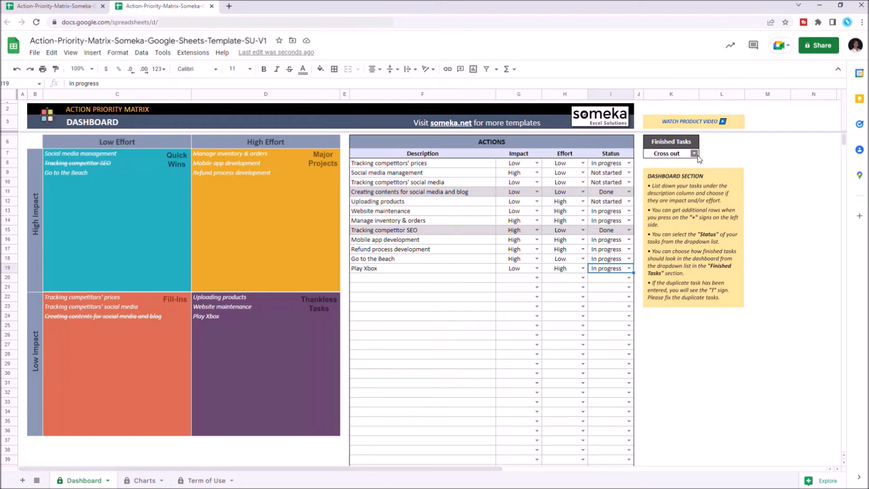
left_click(694, 153)
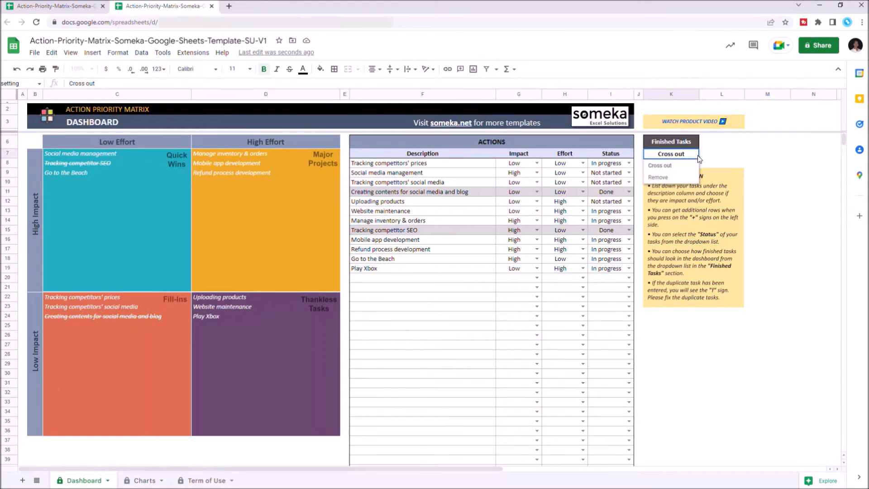
left_click(657, 176)
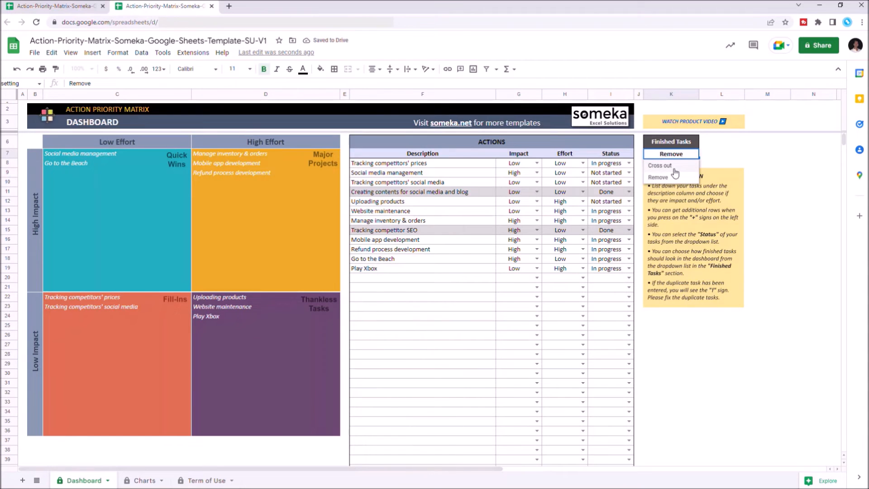
left_click(659, 165)
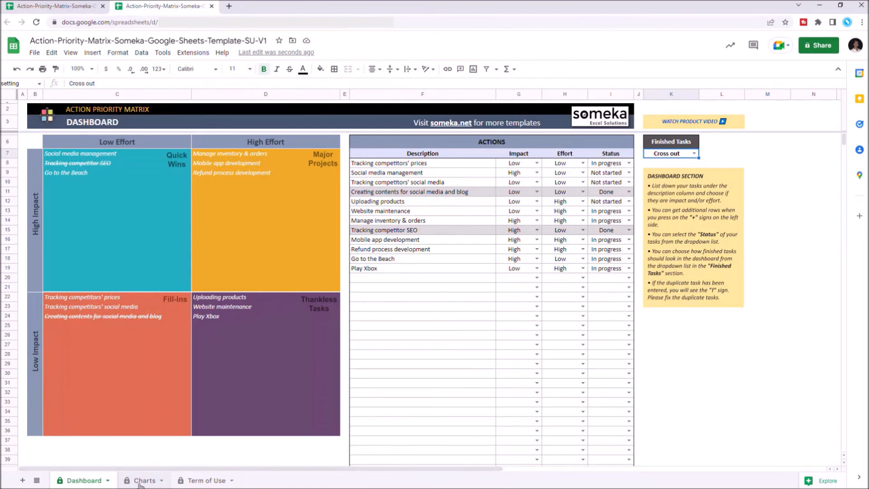
- Go to the Charts sheet with its task type and status charts
left_click(143, 480)
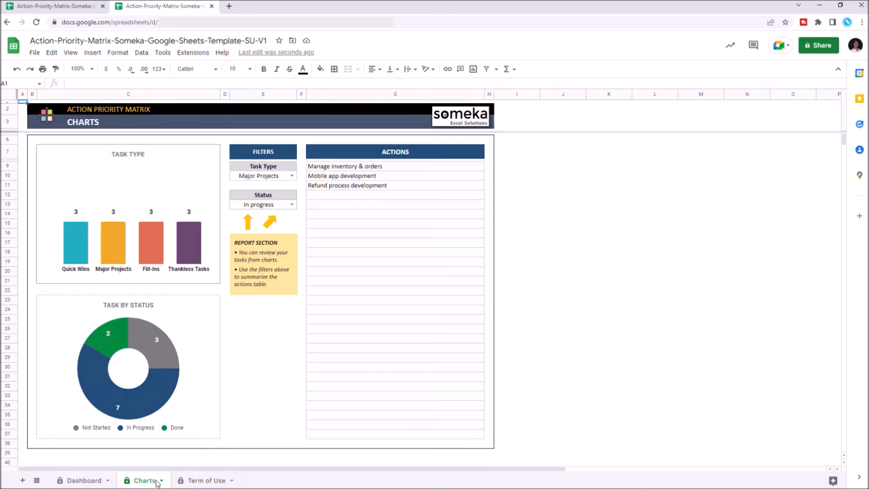
mouse_move(174, 307)
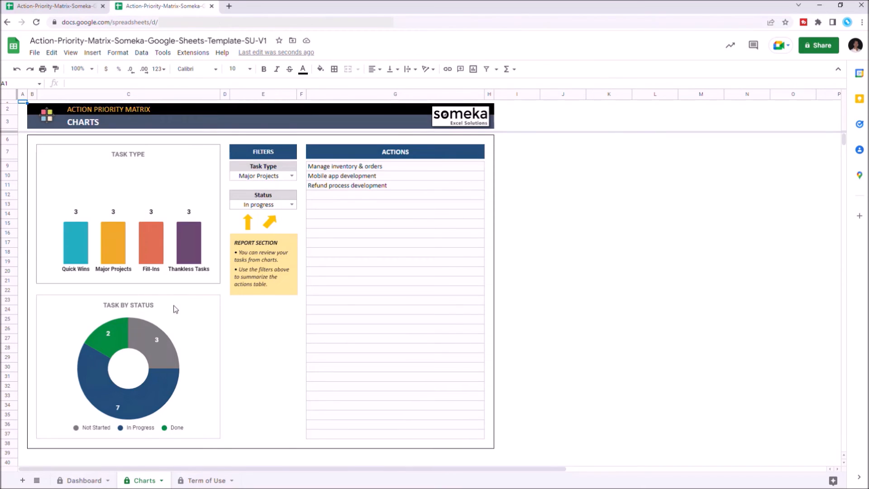